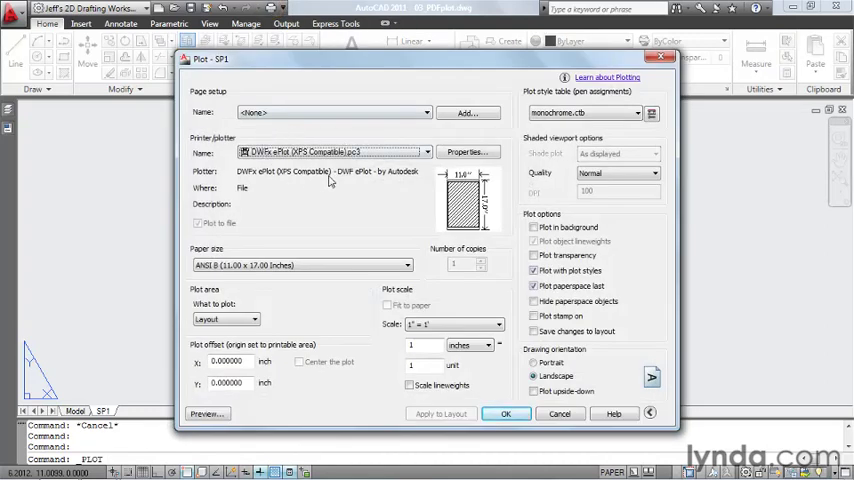
mouse_move(335, 152)
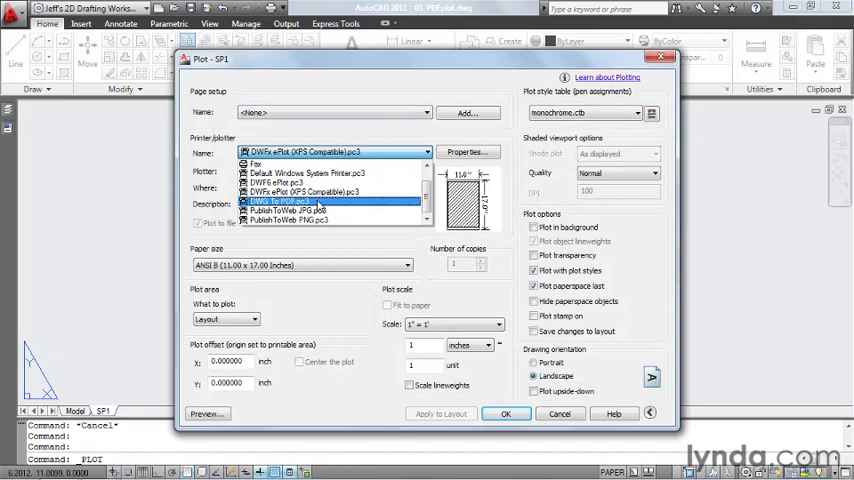
- Choose DWG To PDF.pc3 as the SP1 layout's printer/plotter
click(283, 201)
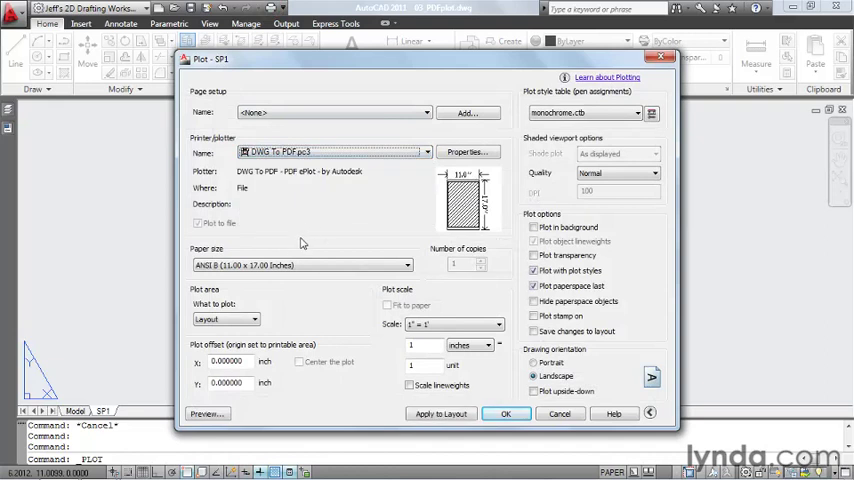
mouse_move(299, 247)
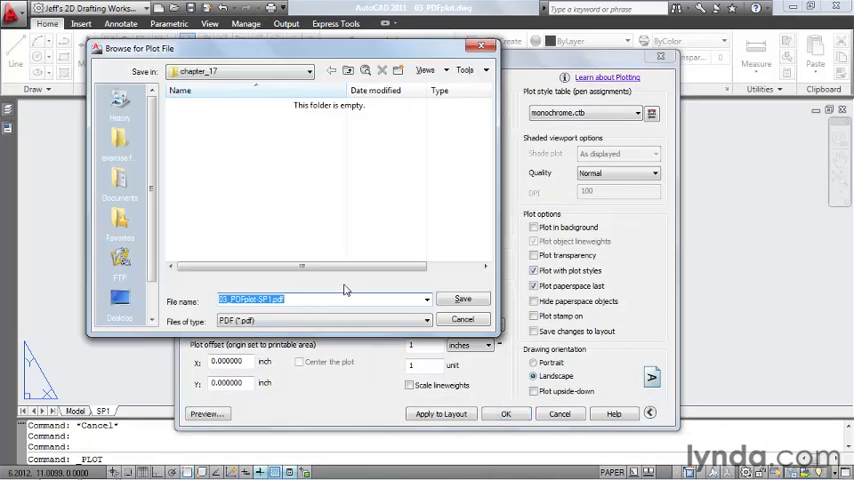
mouse_move(220, 107)
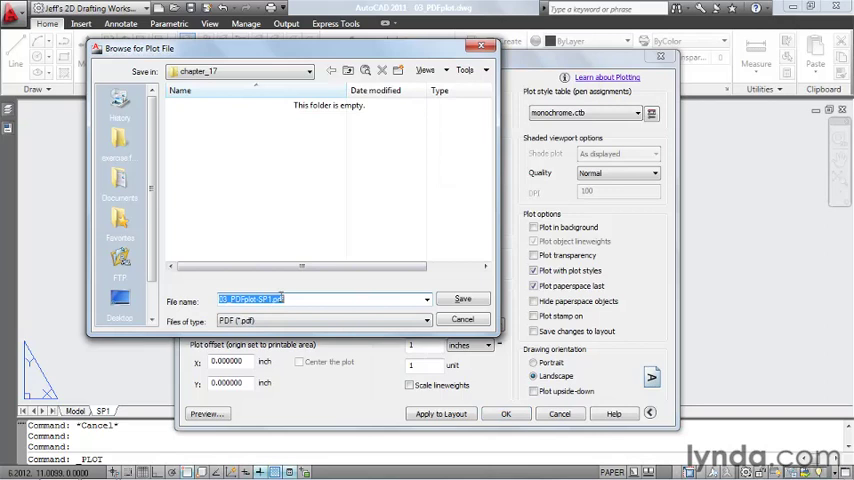
- Save the plot as 03_PDFplot-SP1.pdf in the chapter_17 folder
click(462, 298)
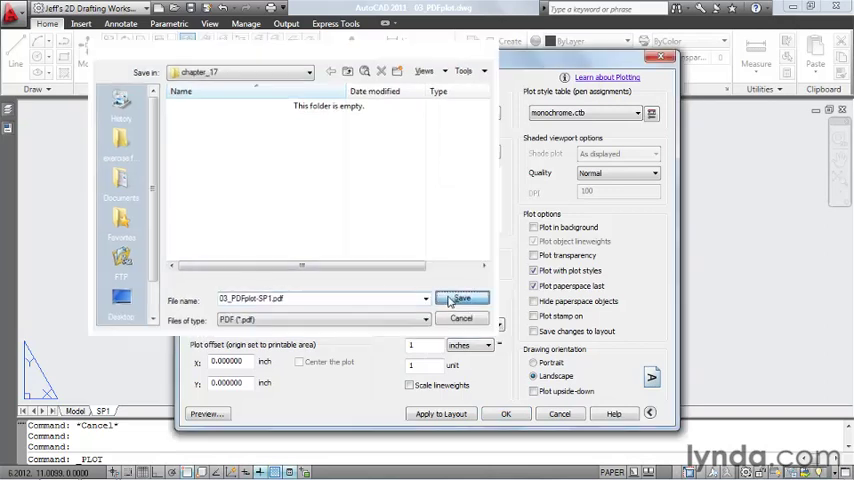
click(461, 298)
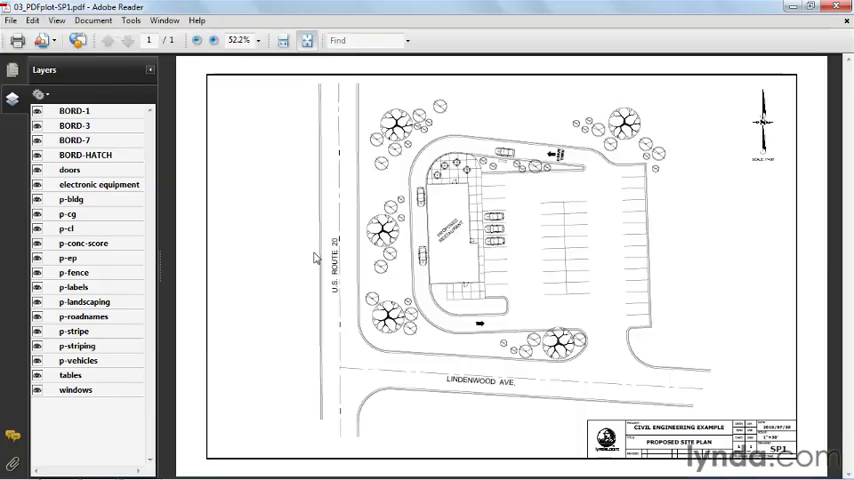